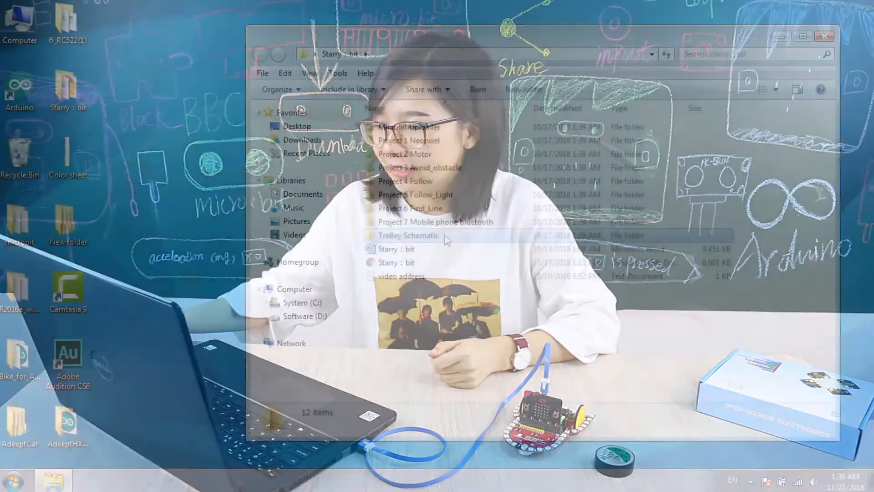
Step: Browse the Trolley Schematic folder, then return to the Starry : bit folder
double_click(408, 234)
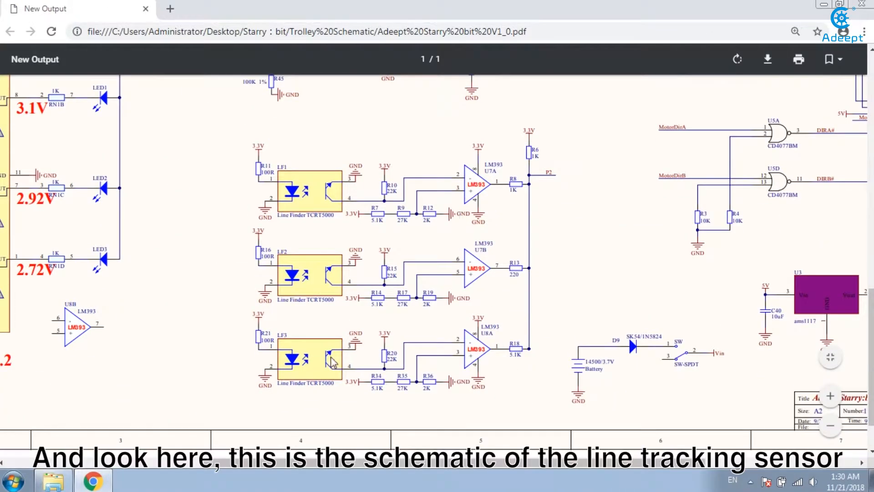
mouse_move(377, 320)
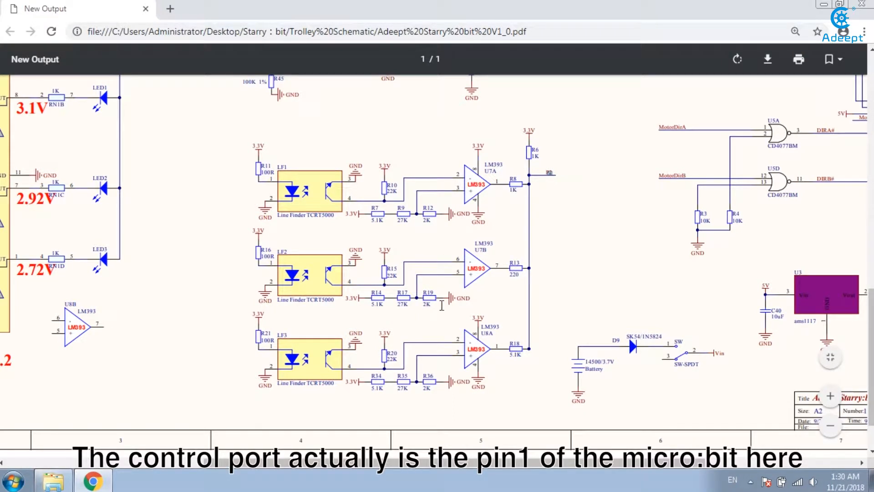
scroll(down, 3)
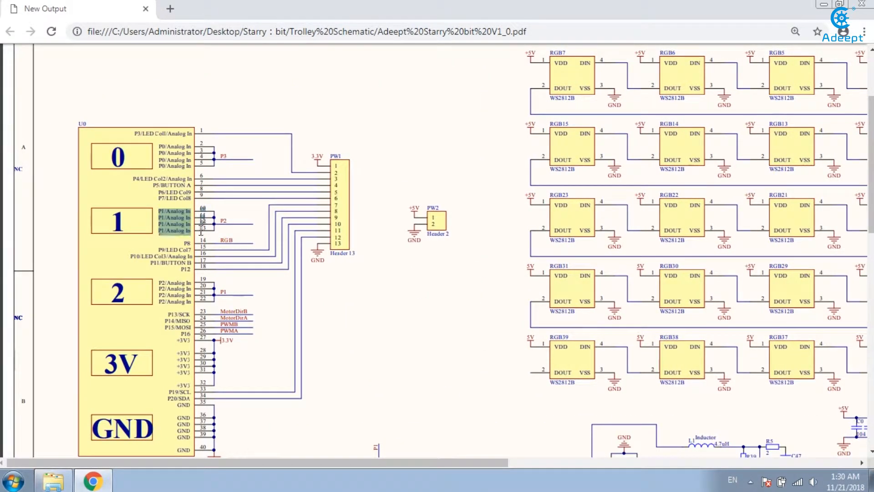
scroll(down, 3)
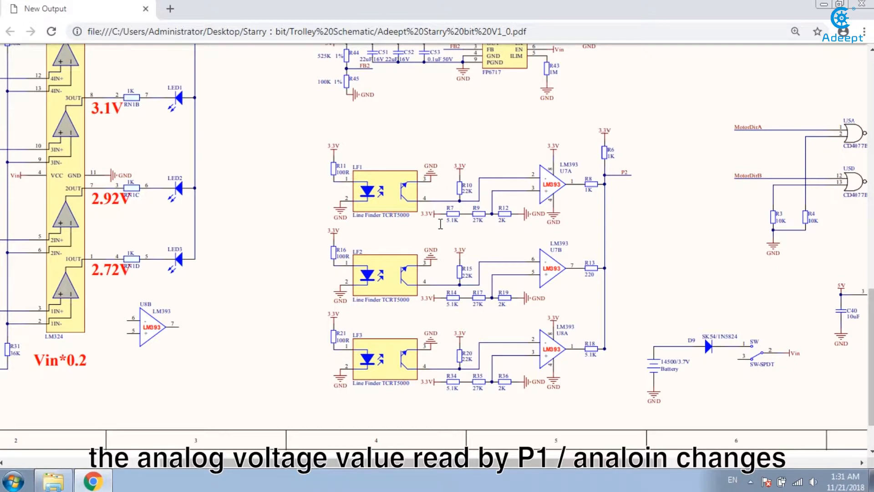
mouse_move(497, 218)
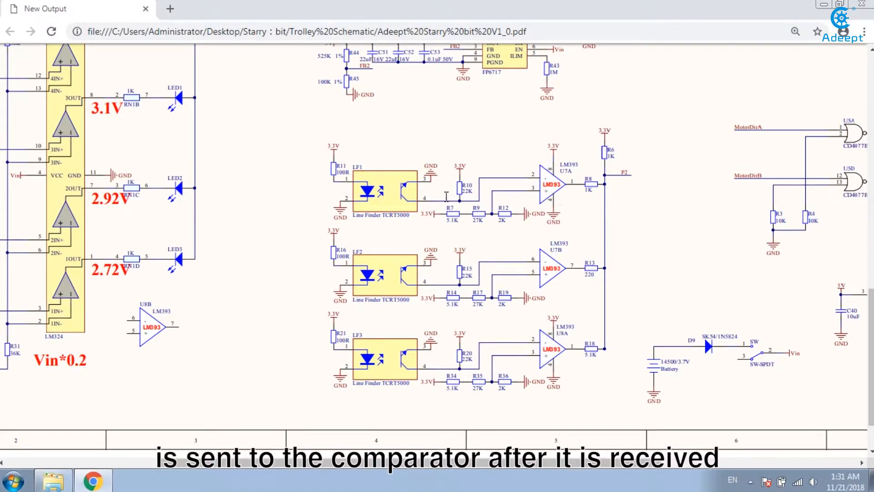
mouse_move(397, 195)
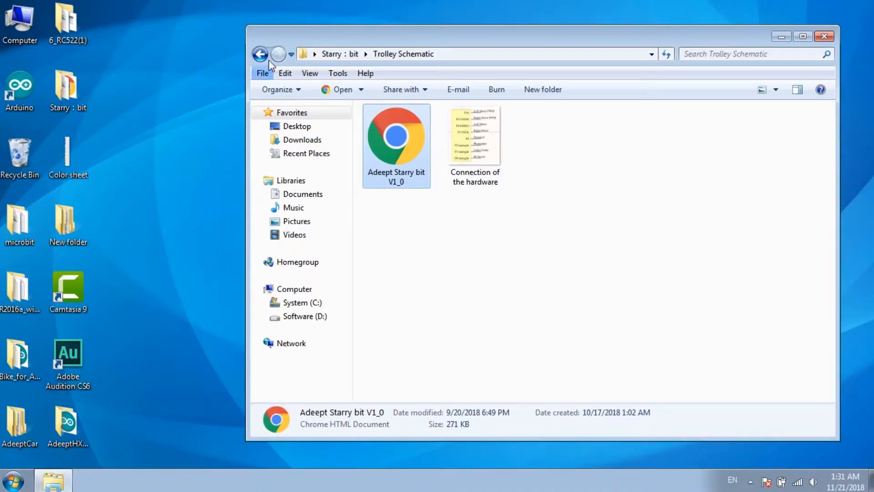
click(259, 53)
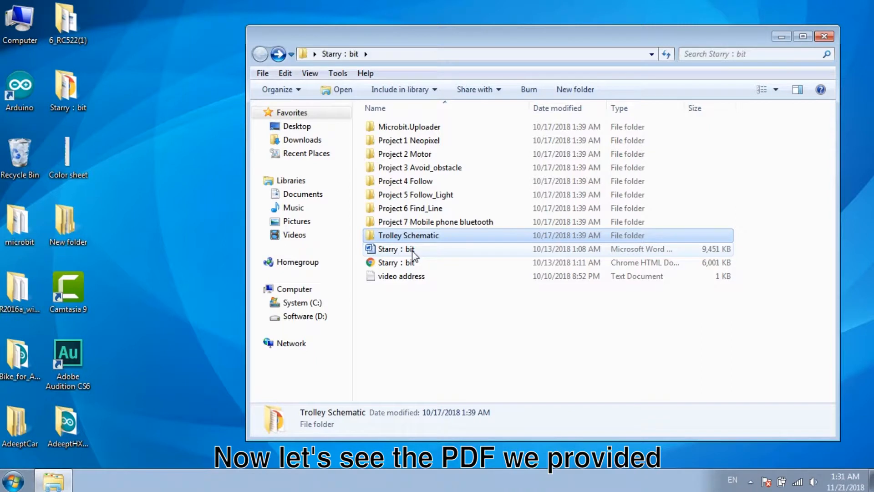
Step: View the Starry : bit PDF manual at Project 6 Find line and its analog-value direction table
click(396, 262)
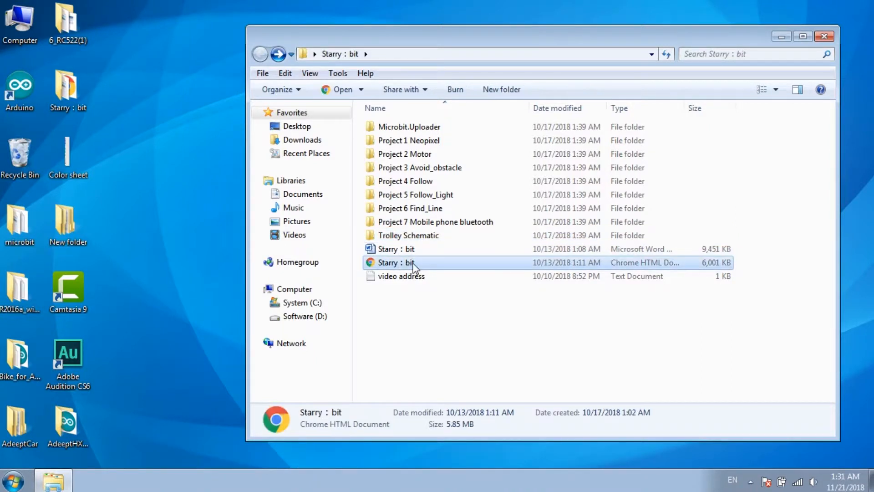
double_click(396, 262)
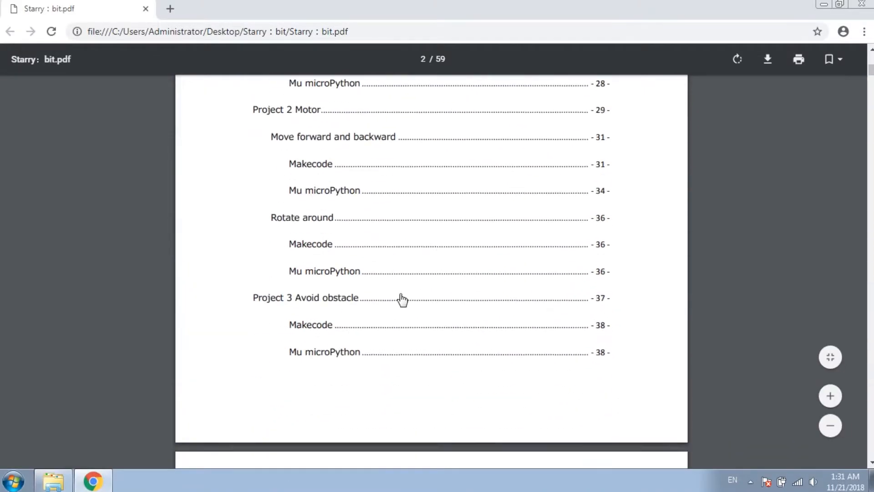
scroll(down, 3)
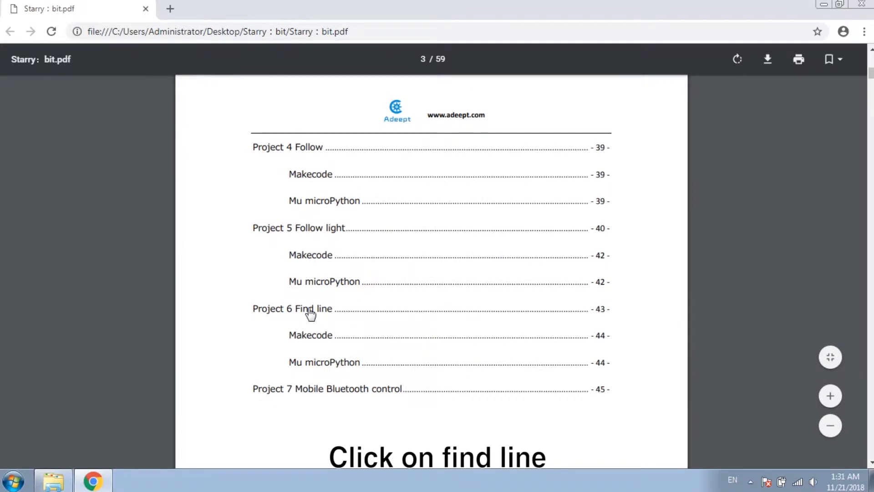
click(292, 309)
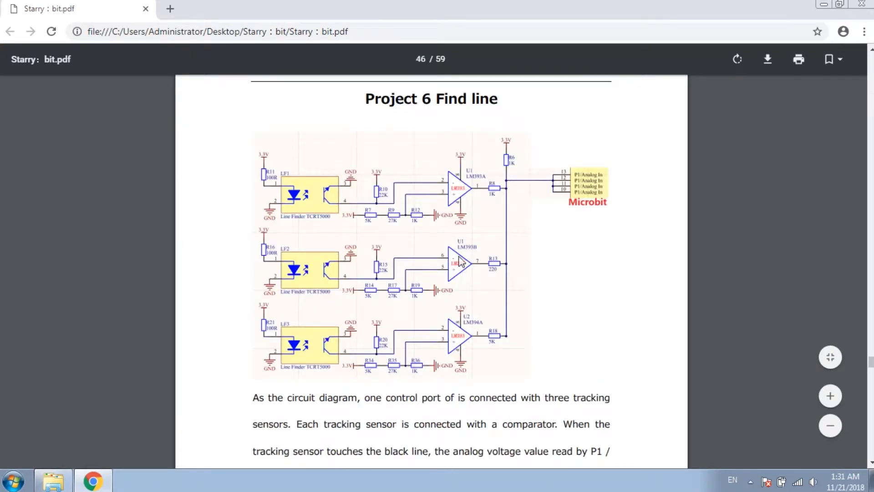
scroll(down, 3)
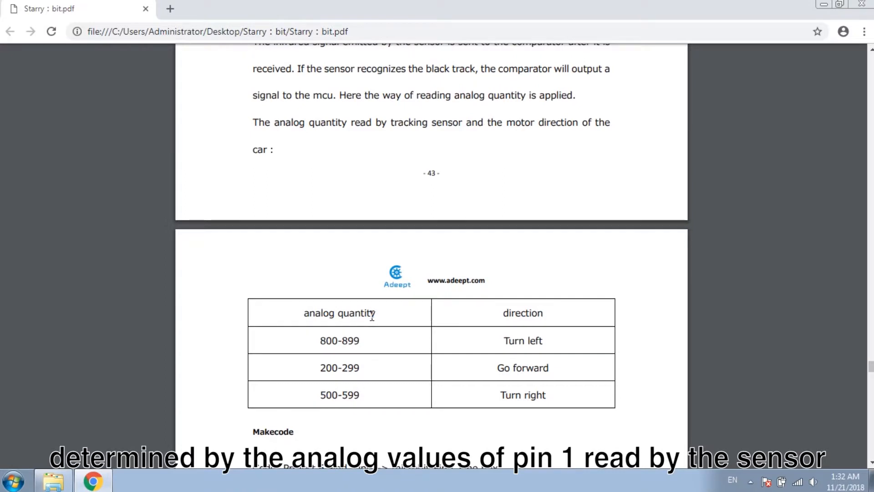
mouse_move(495, 341)
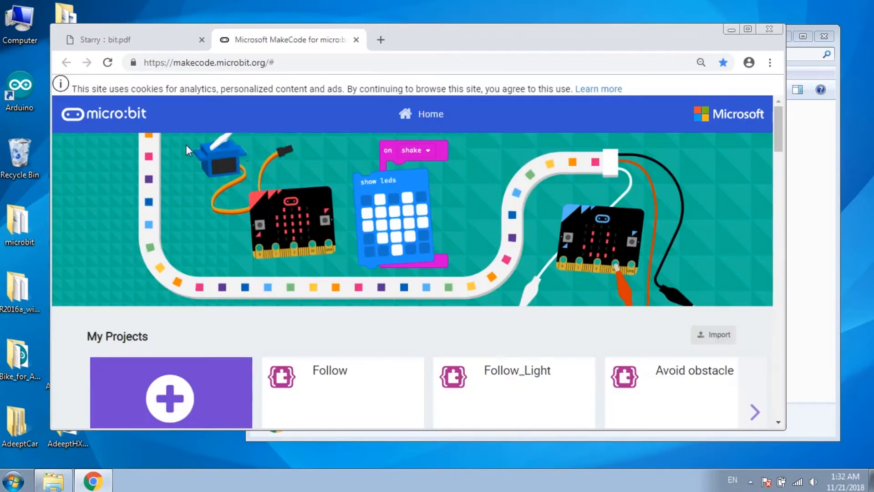
Step: Import the Find_Line .hex project from Starry : bit > Project 6 Find_Line into MakeCode
click(714, 334)
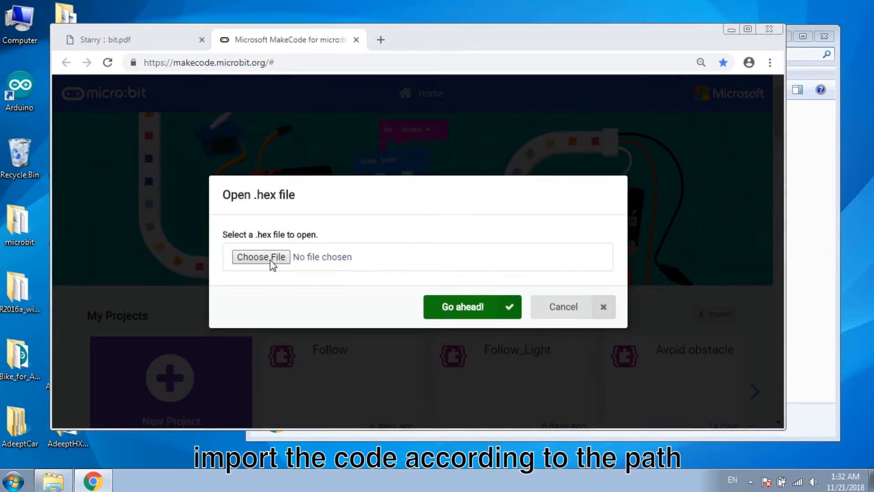
click(261, 257)
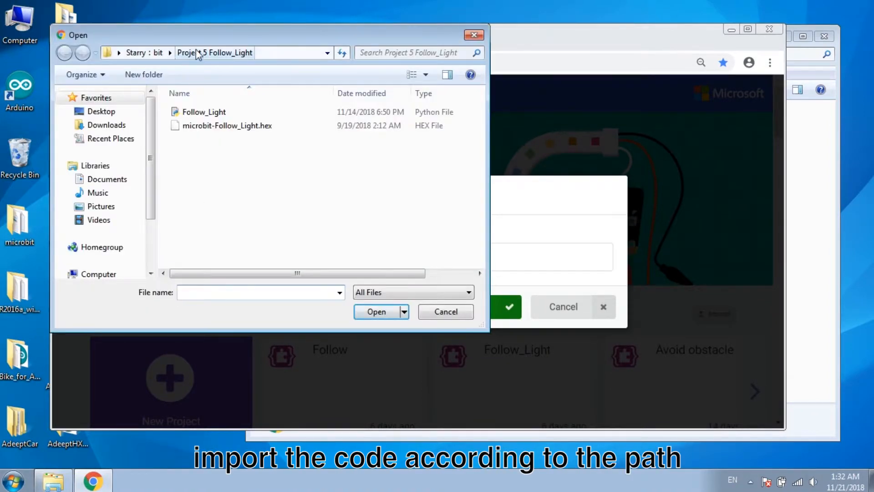
click(64, 52)
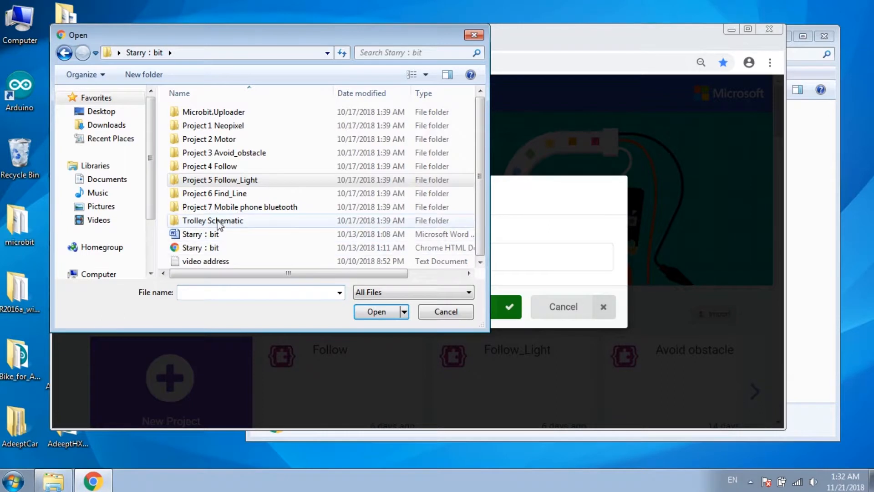
double_click(214, 193)
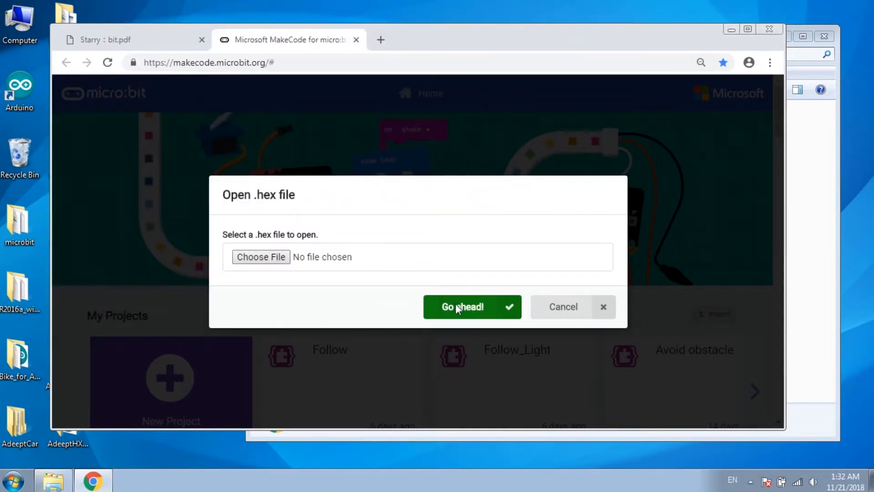
click(462, 307)
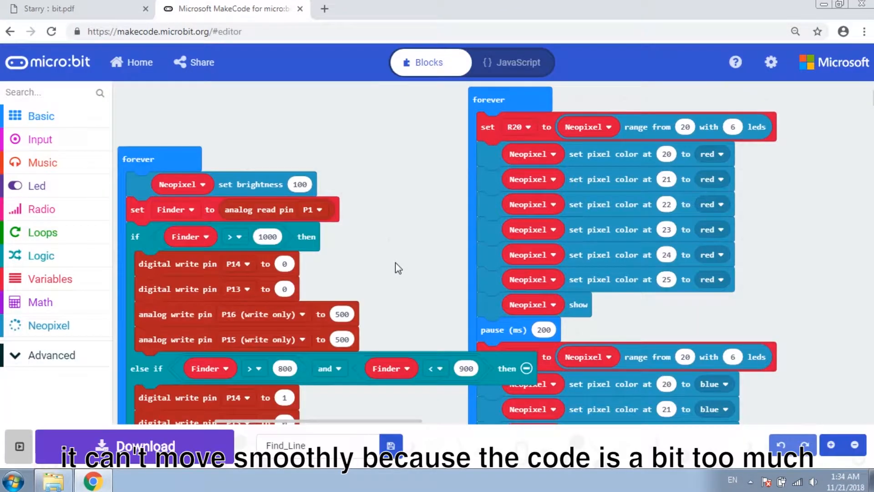
mouse_move(419, 261)
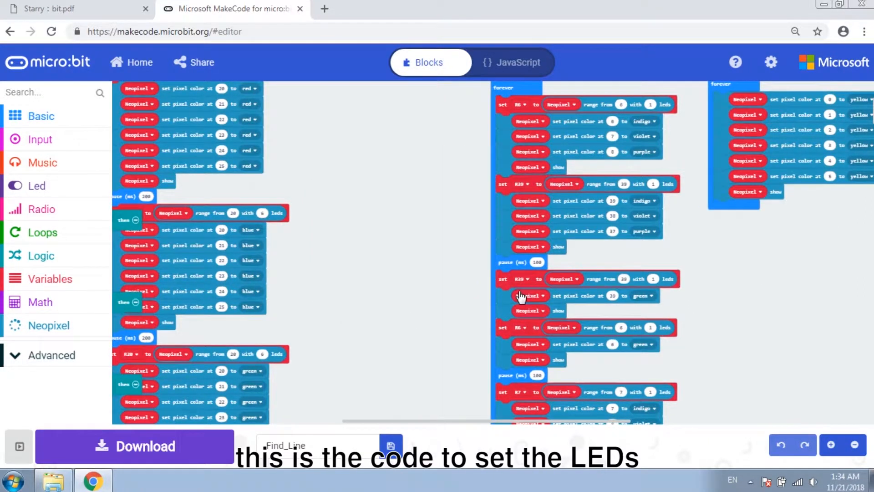
mouse_move(521, 295)
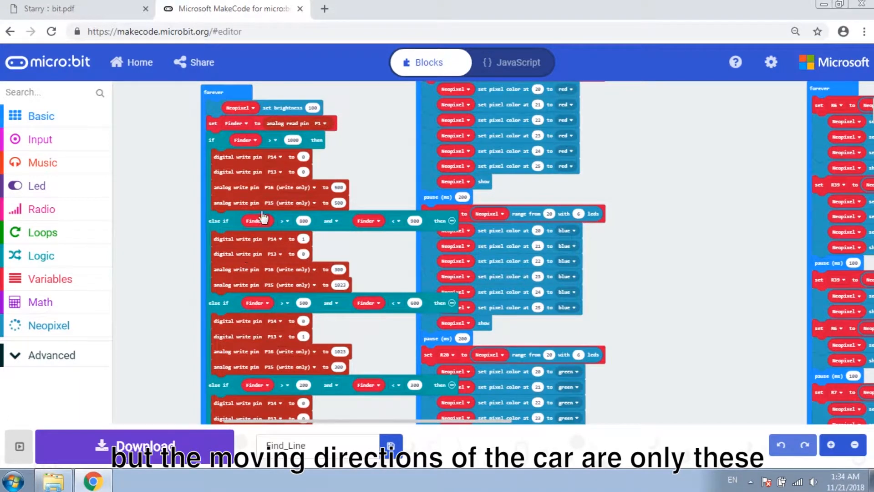
scroll(down, 3)
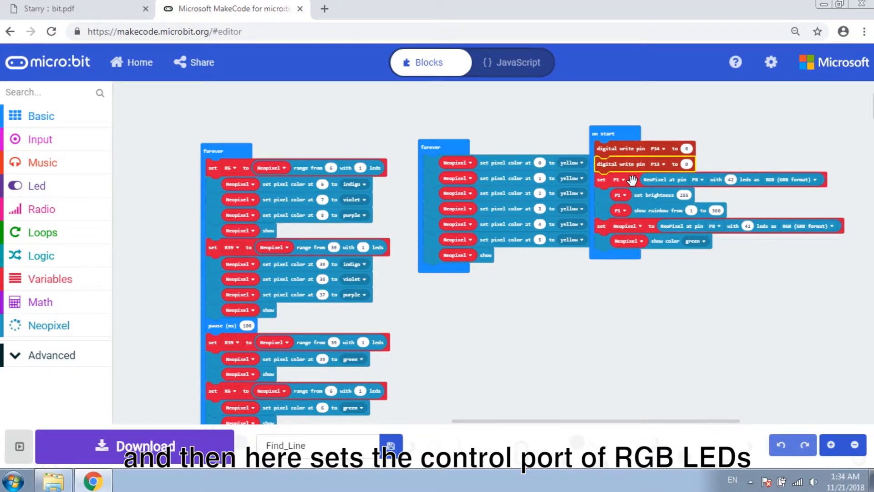
mouse_move(630, 212)
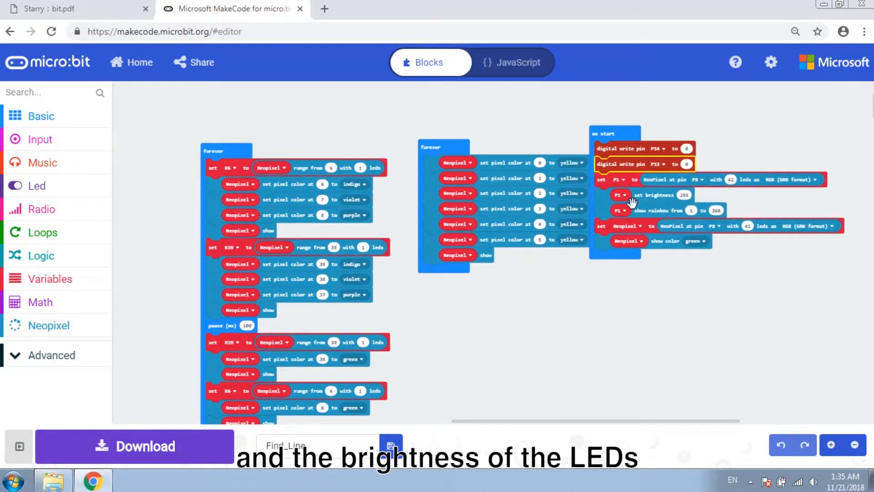
mouse_move(674, 210)
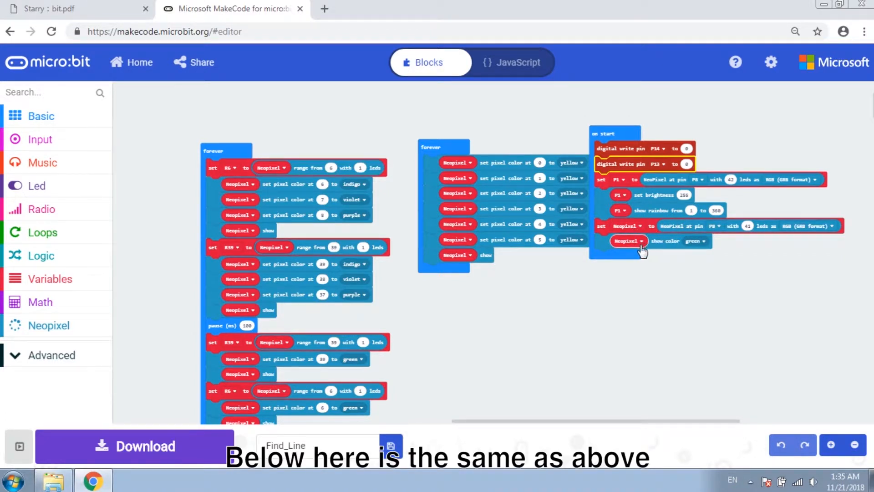
mouse_move(612, 315)
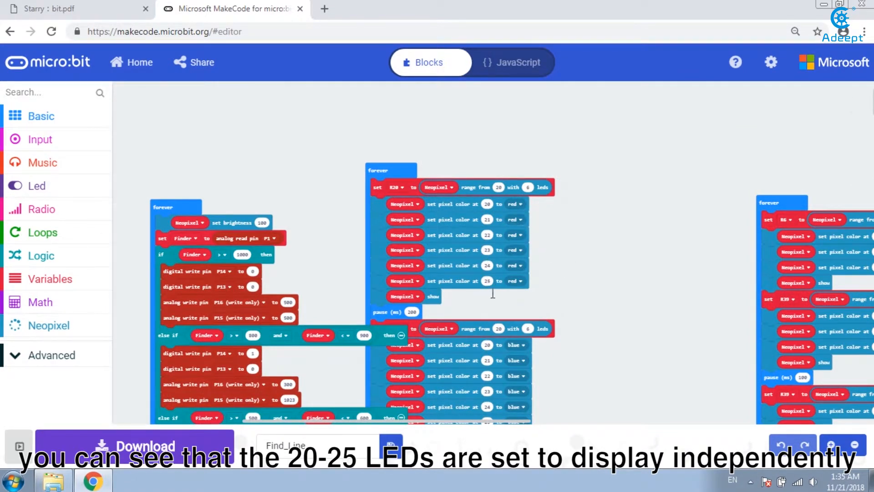
mouse_move(499, 286)
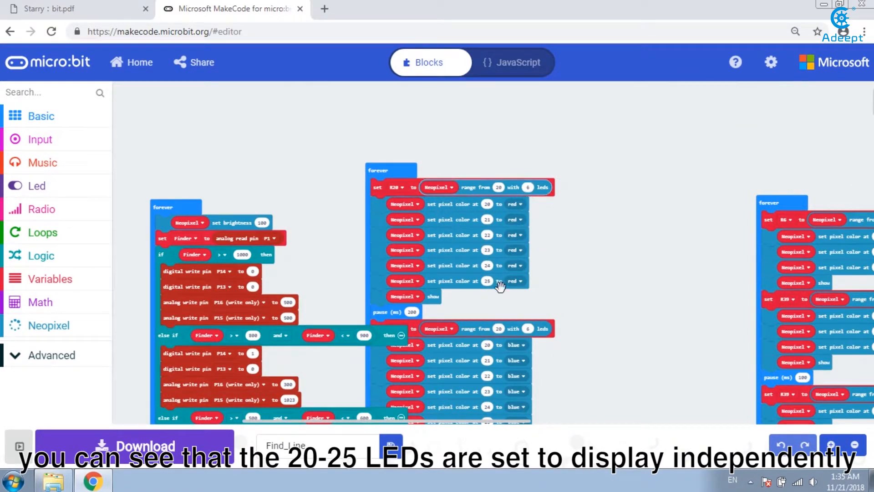
mouse_move(538, 294)
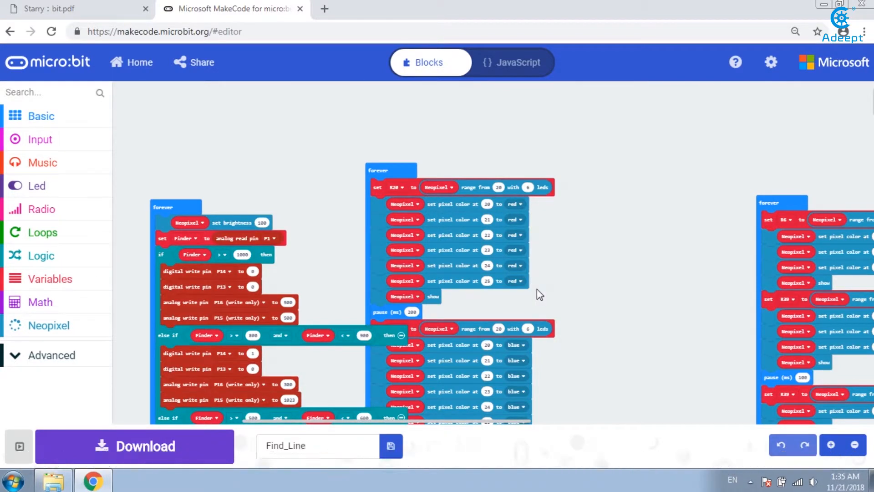
scroll(down, 3)
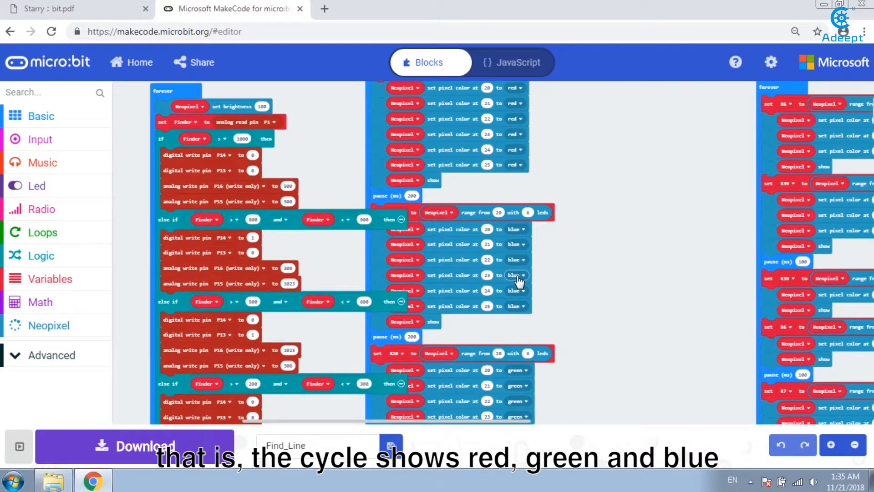
scroll(down, 3)
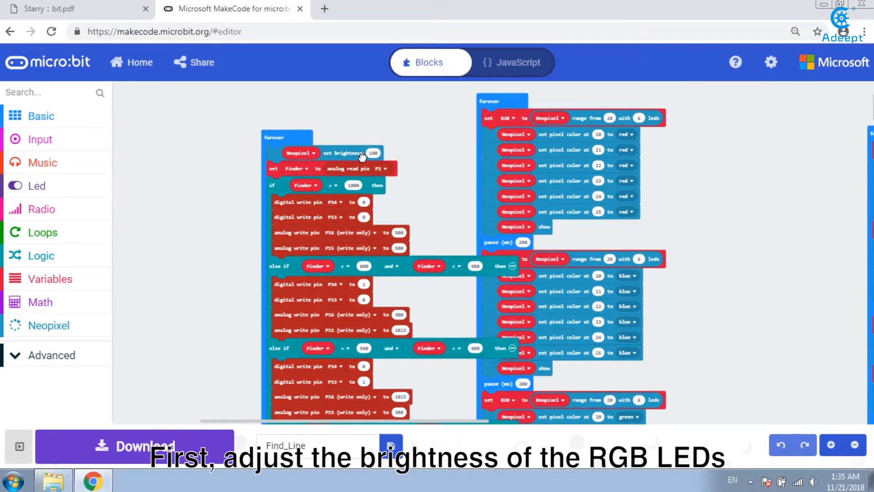
click(326, 153)
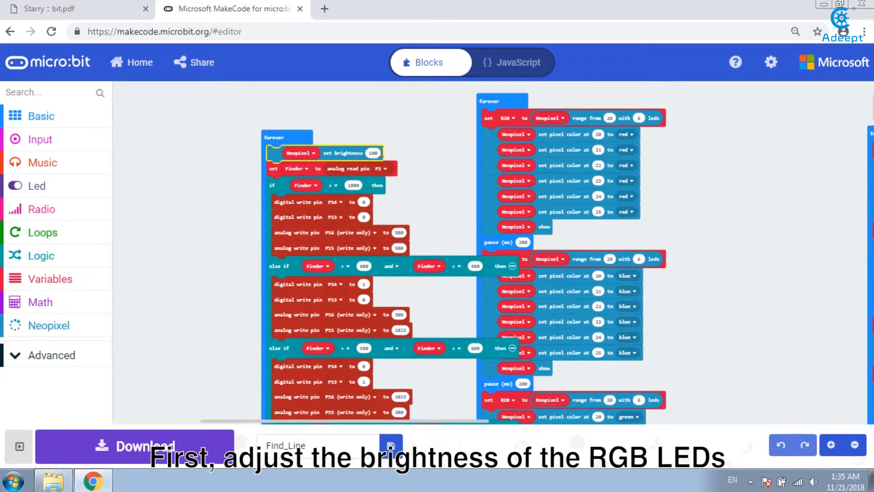
mouse_move(391, 155)
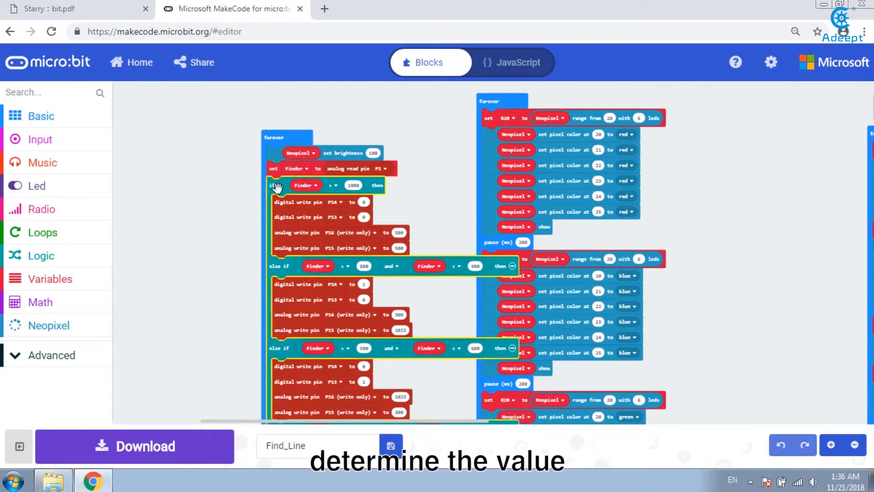
mouse_move(312, 214)
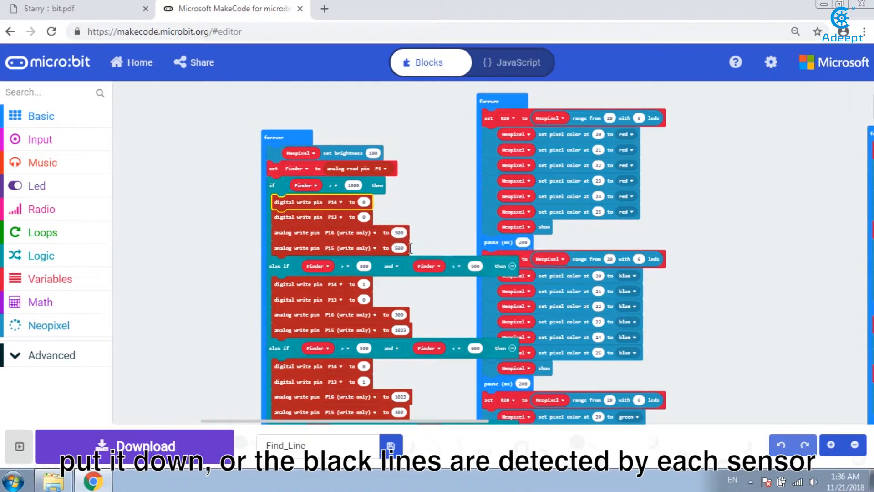
scroll(down, 3)
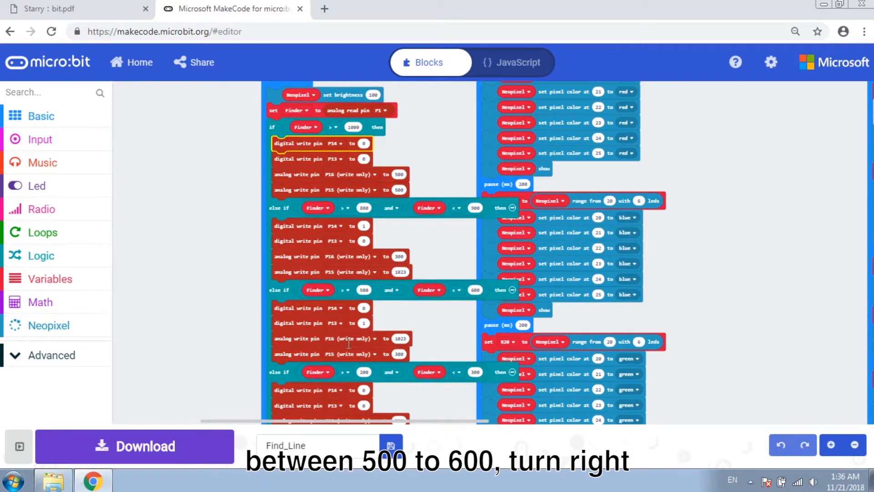
scroll(down, 3)
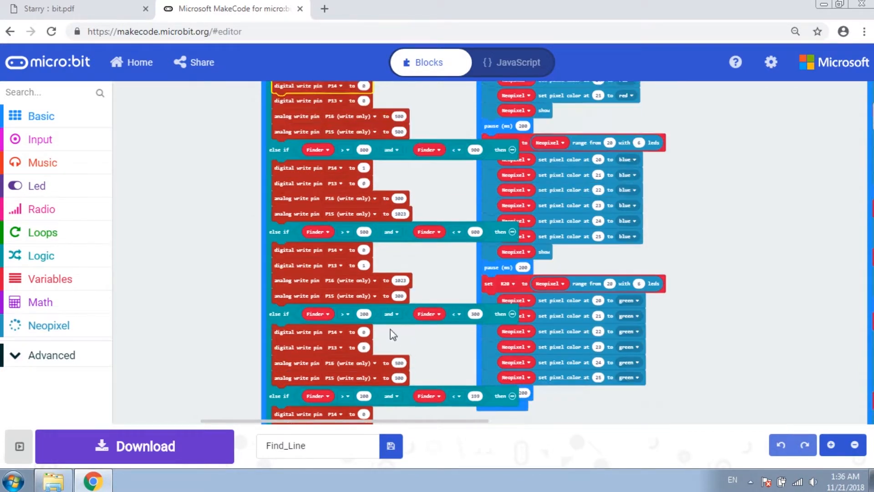
scroll(down, 3)
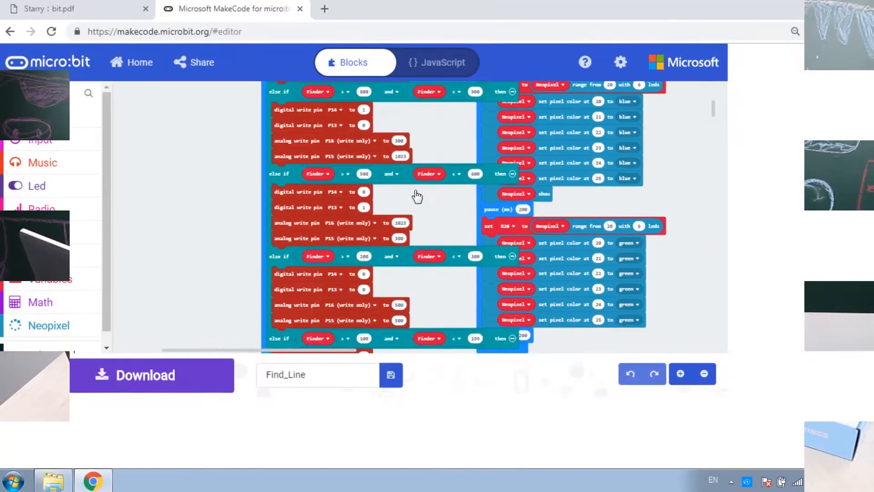
Step: Bring up the Windows Start menu listing installed programs including Mu
click(150, 375)
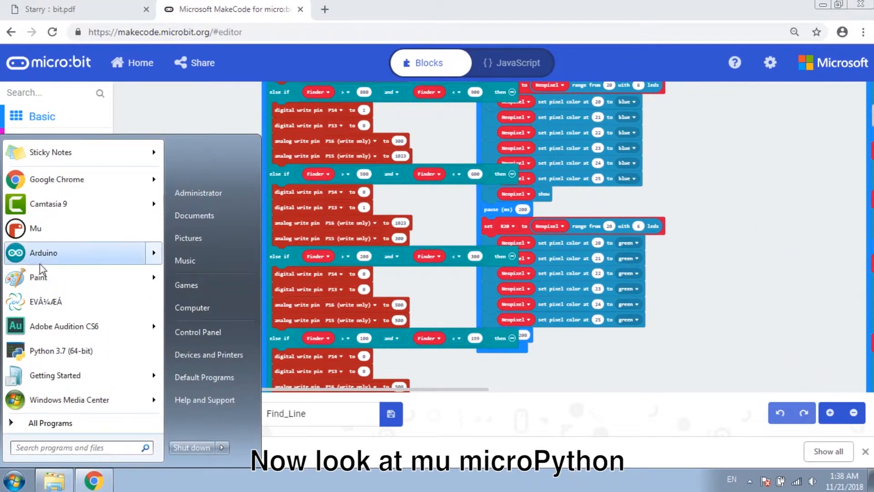
Step: Launch Mu and load Find_Line.py from Desktop > Starry:bit > Project 6 Find_Line
click(35, 227)
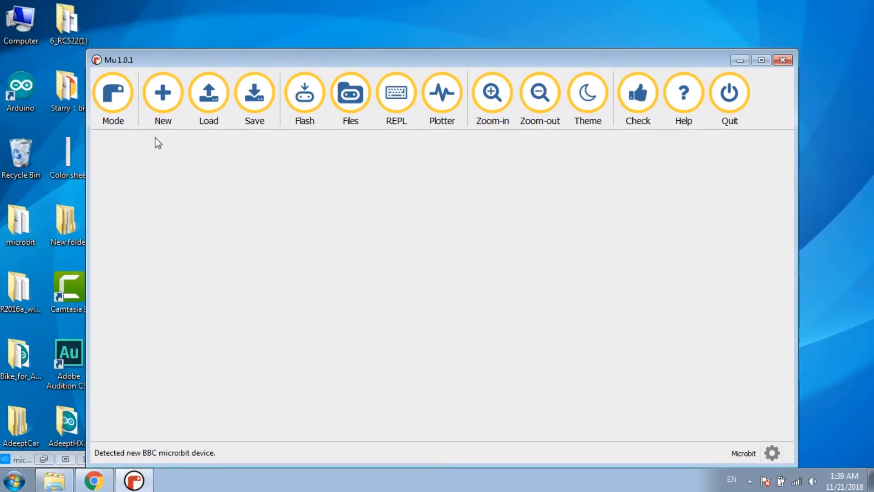
click(209, 92)
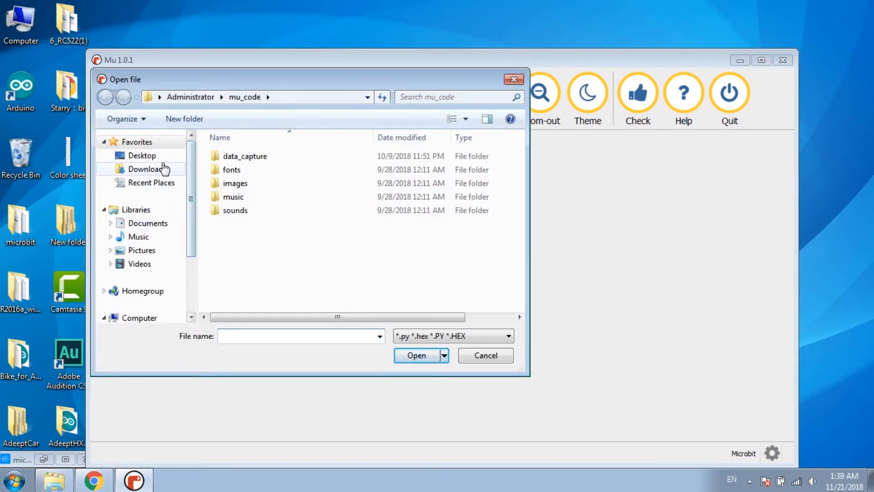
click(142, 156)
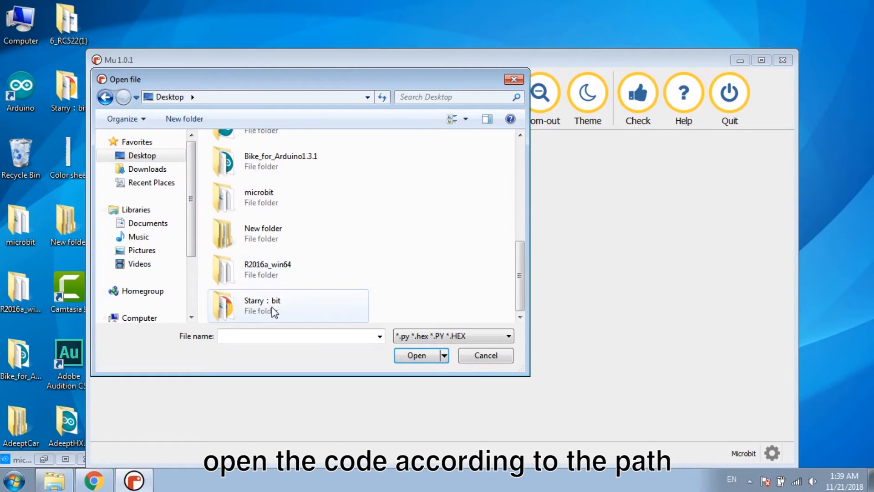
double_click(263, 306)
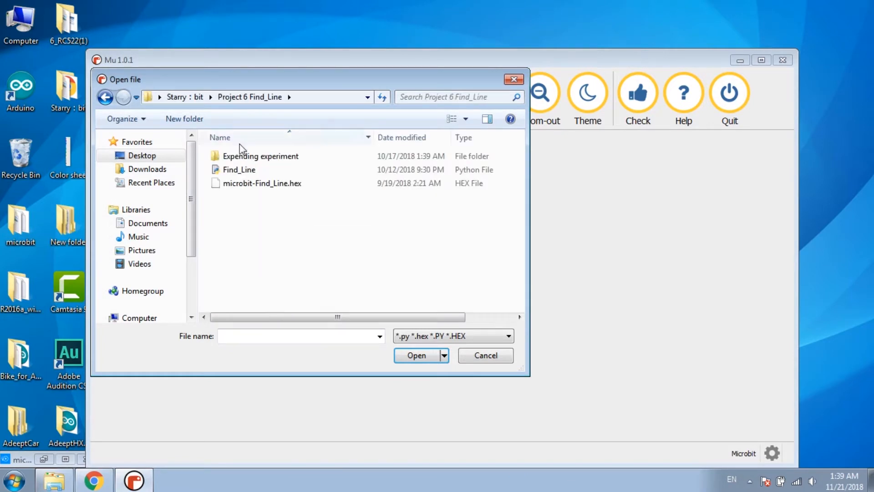
click(239, 169)
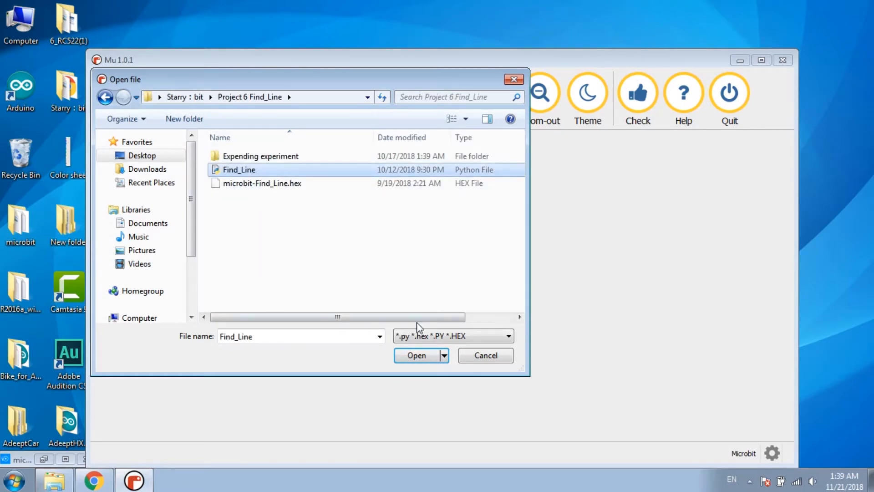
click(417, 355)
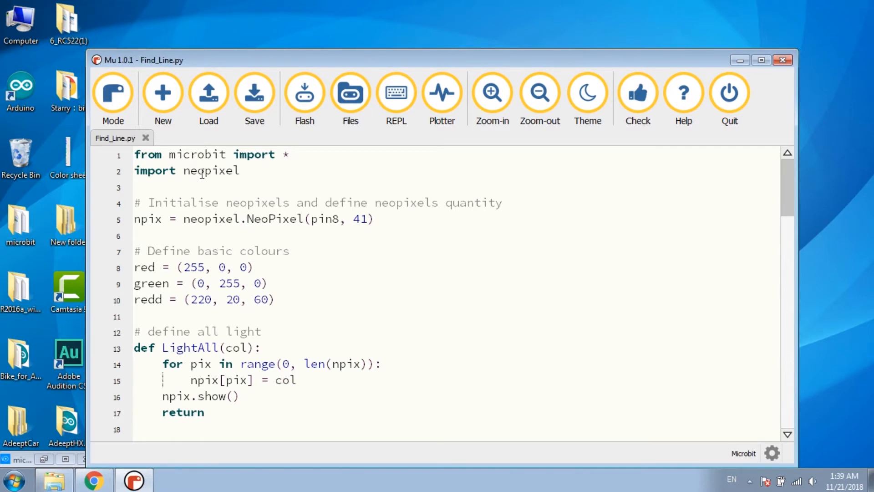
drag(196, 219, 281, 219)
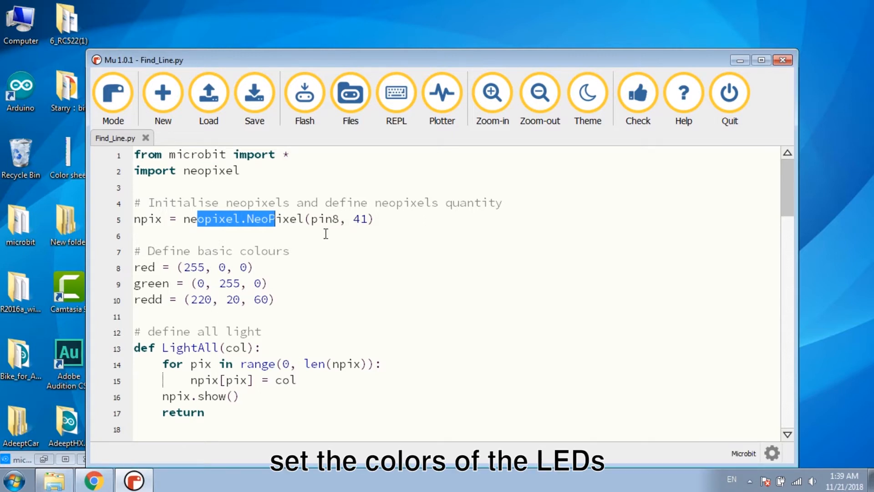
drag(133, 267, 274, 299)
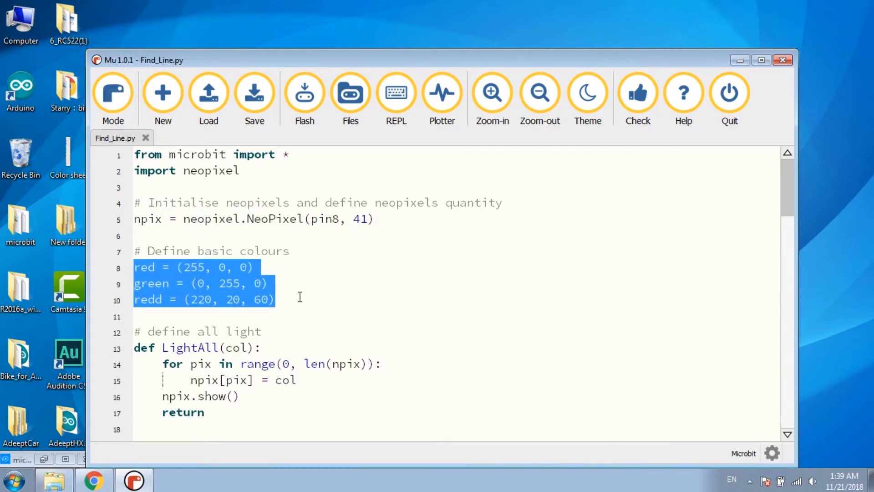
scroll(down, 3)
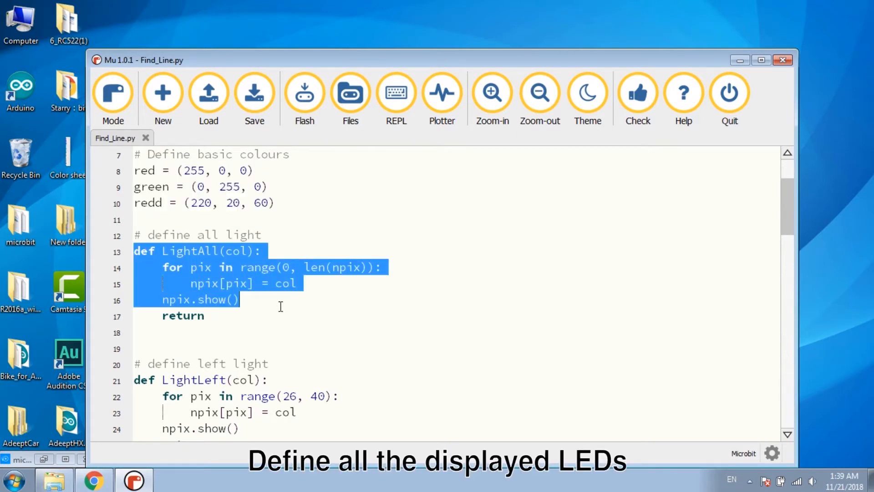
scroll(down, 3)
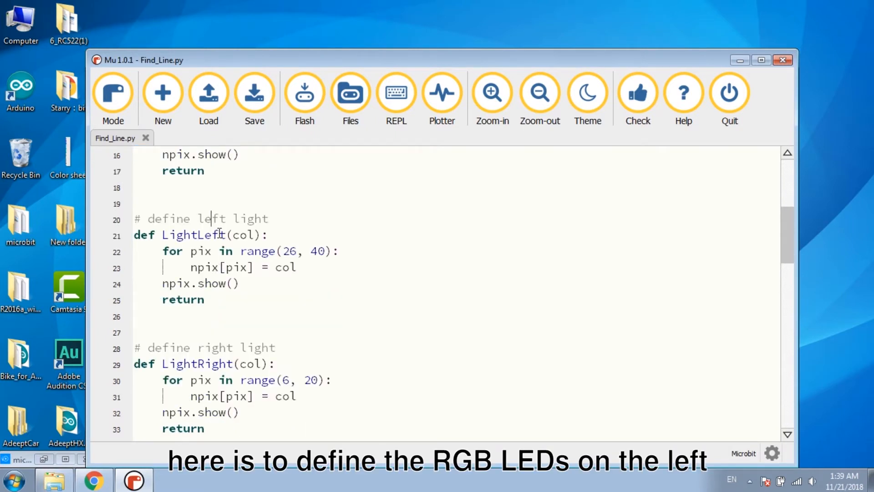
scroll(down, 3)
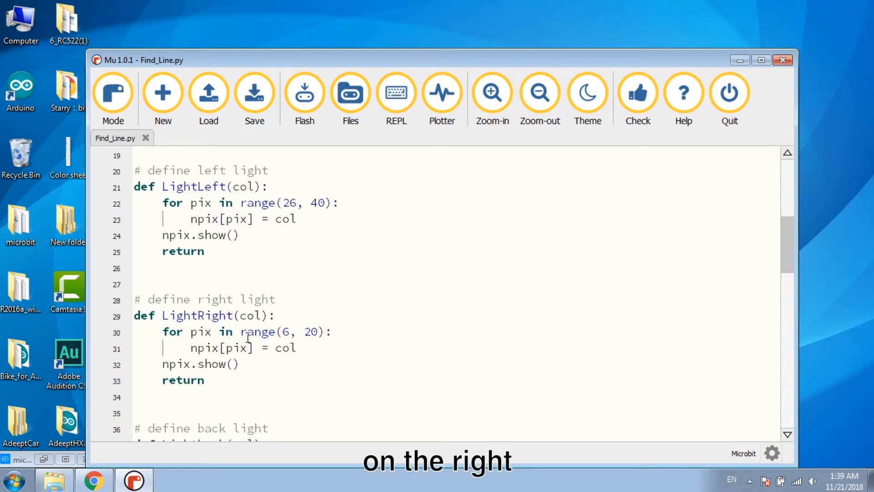
scroll(down, 3)
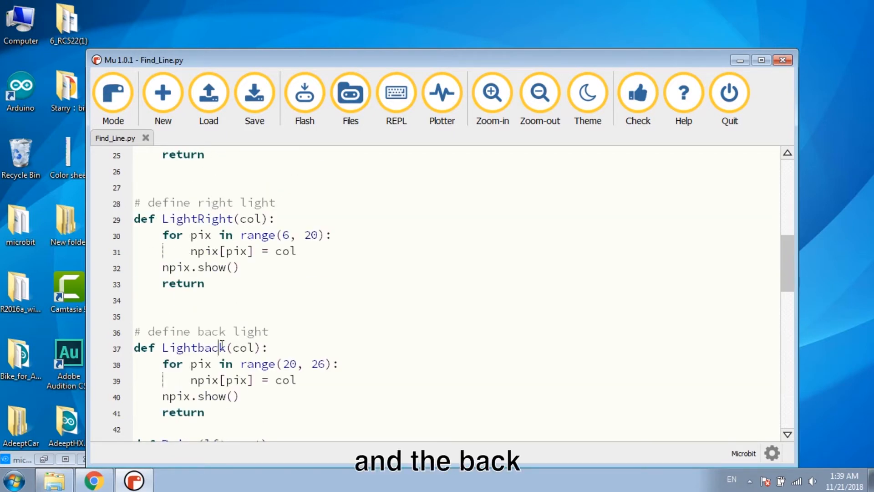
scroll(down, 3)
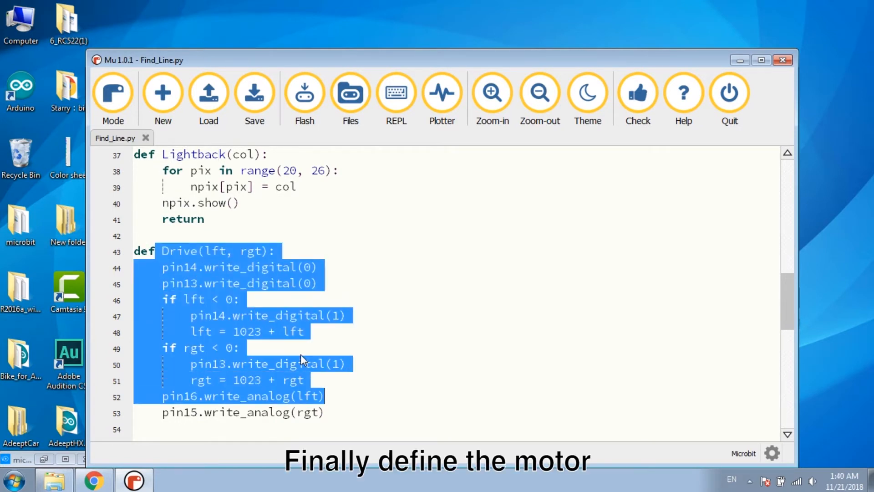
scroll(down, 3)
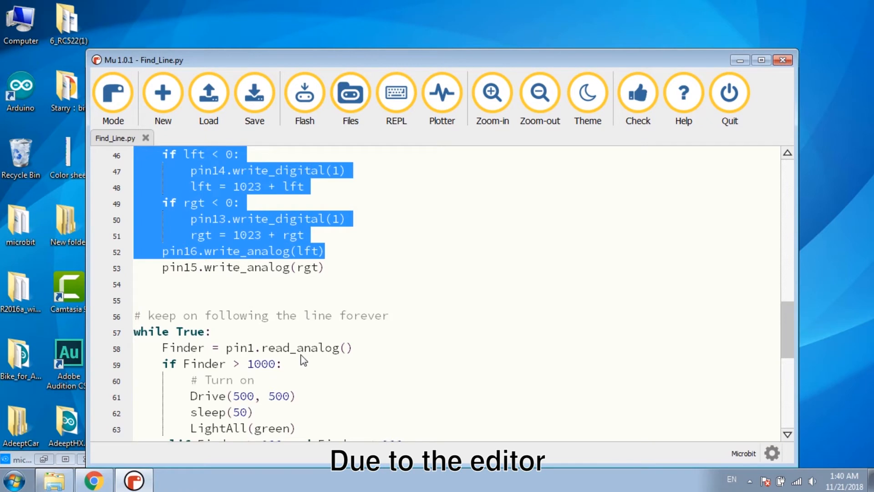
scroll(down, 3)
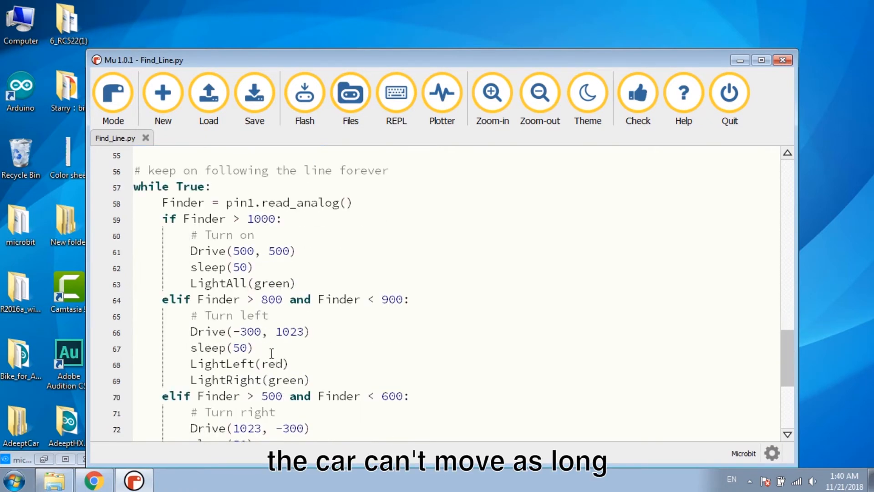